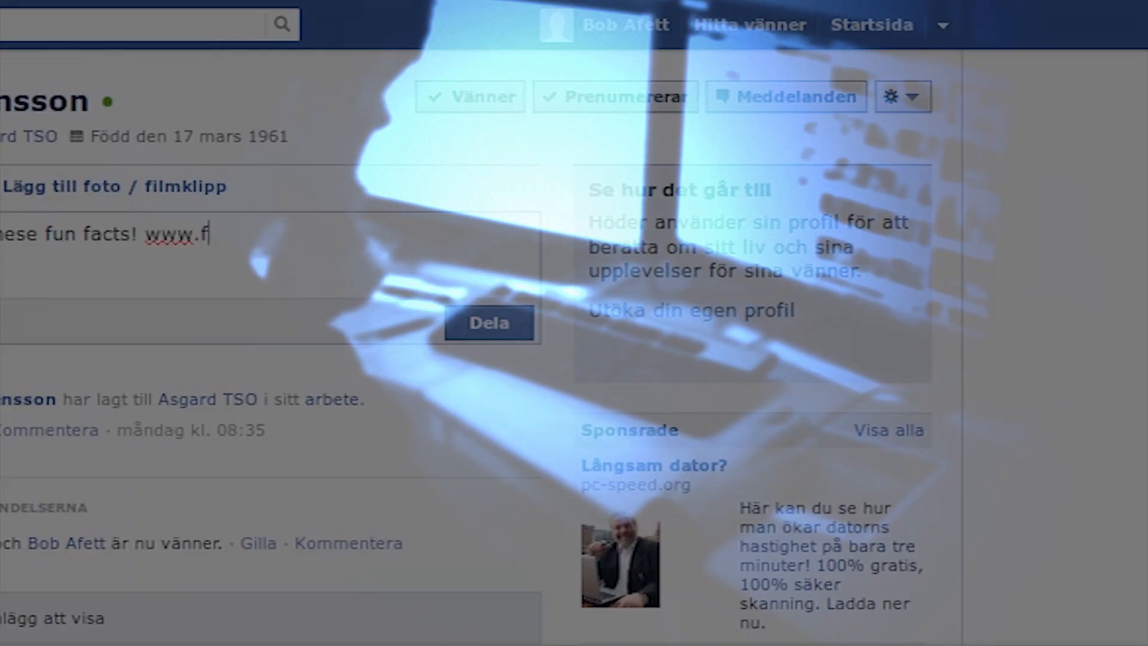
{"action": "type", "text": "unfactss.com"}
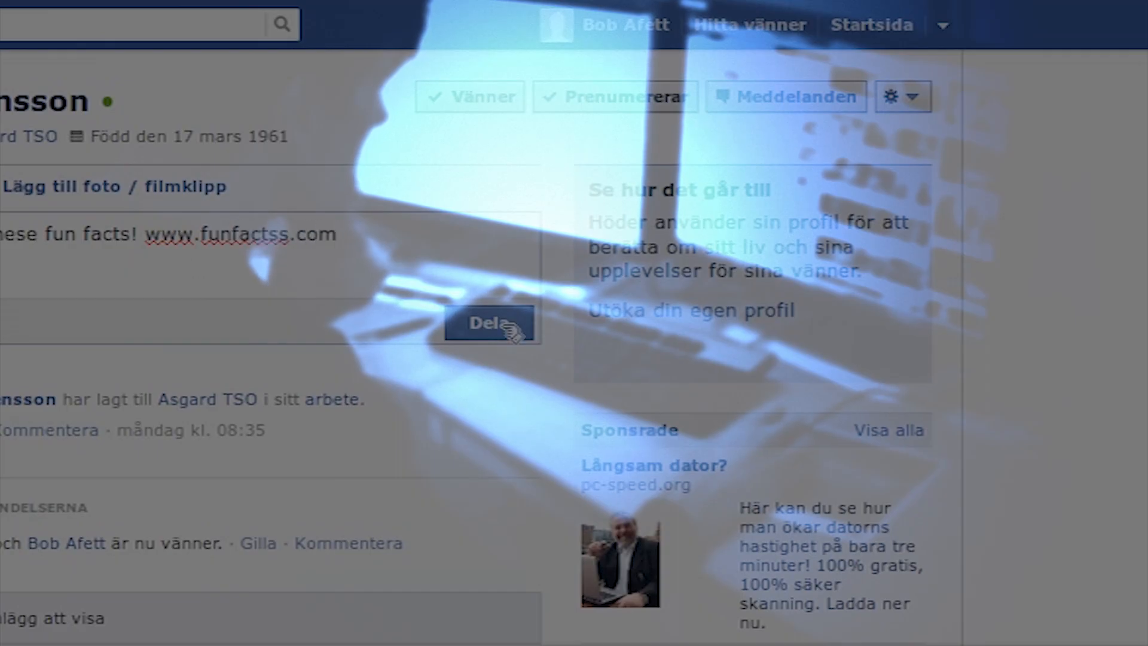
{"action": "left_click", "coordinate": [492, 323]}
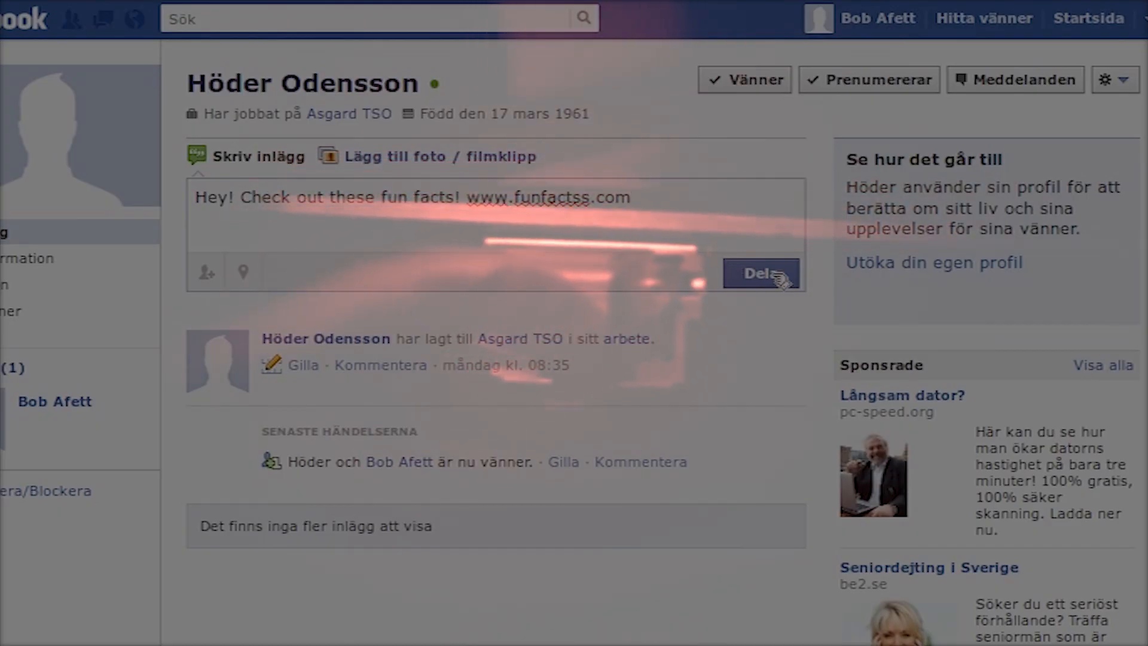
{"action": "left_click", "coordinate": [761, 273]}
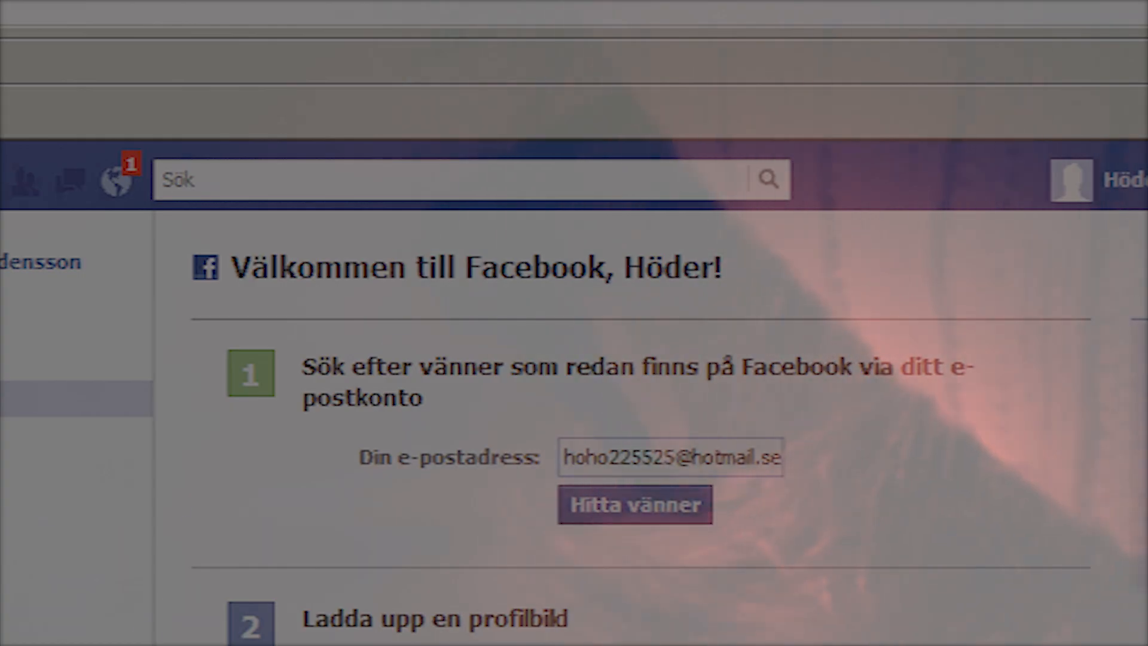
Share the fun-facts post, confirm the breaker command, and check the FunFactsLoader.jar output
{"action": "left_click", "coordinate": [115, 180]}
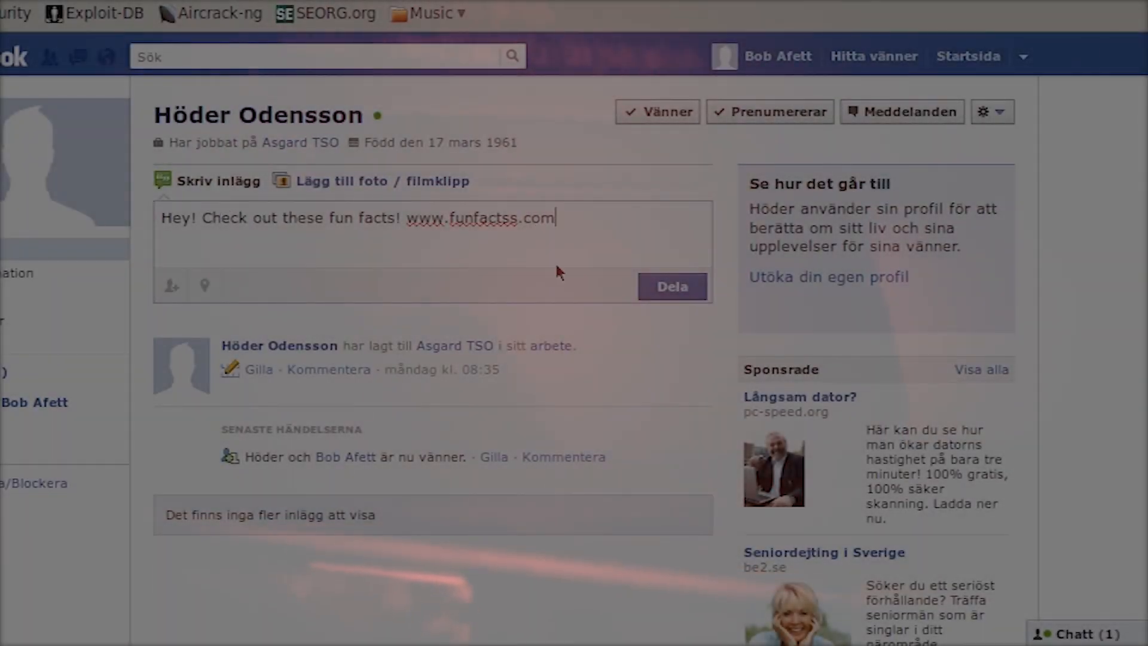
{"action": "left_click", "coordinate": [670, 286]}
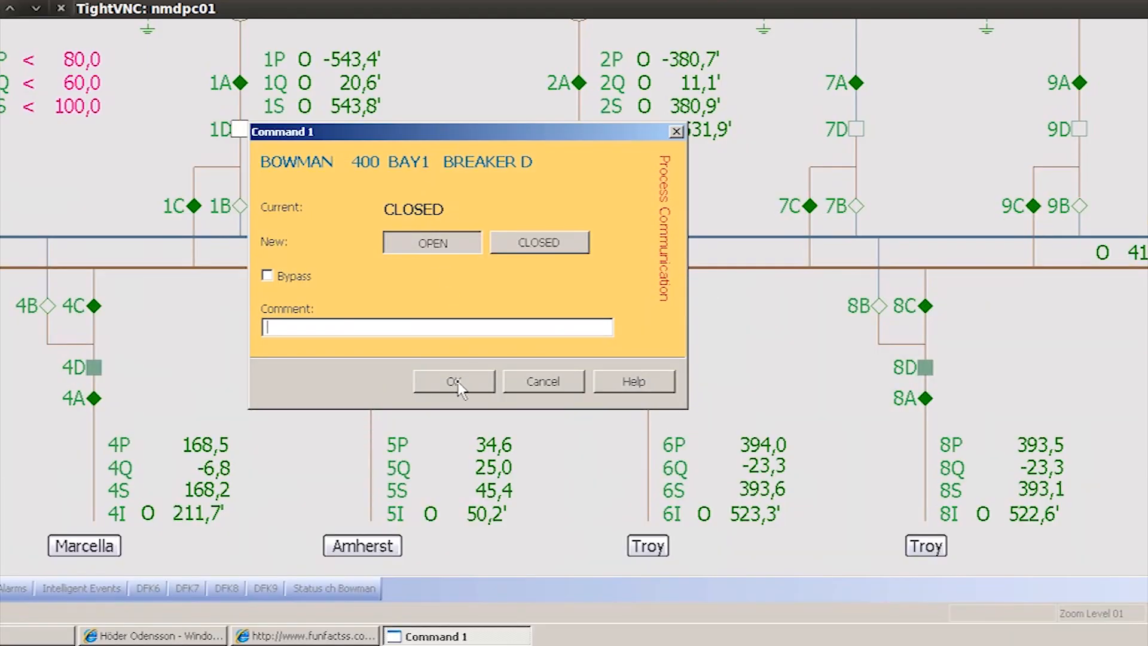
{"action": "left_click", "coordinate": [453, 382]}
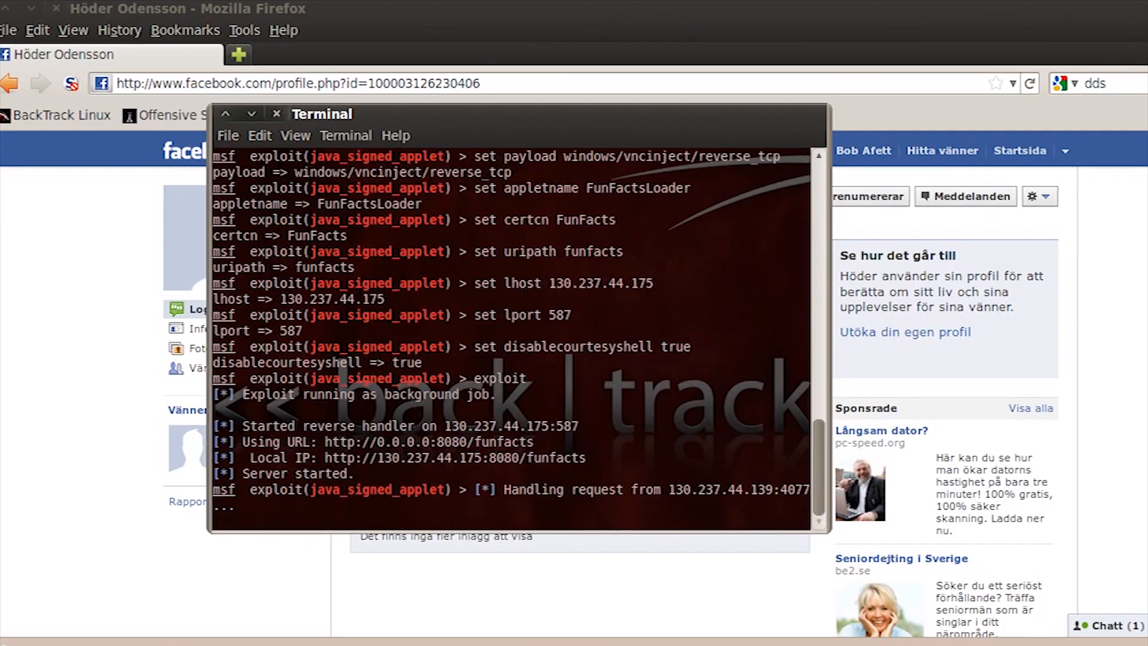
{"action": "scroll", "scroll_direction": "down", "scroll_amount": 3}
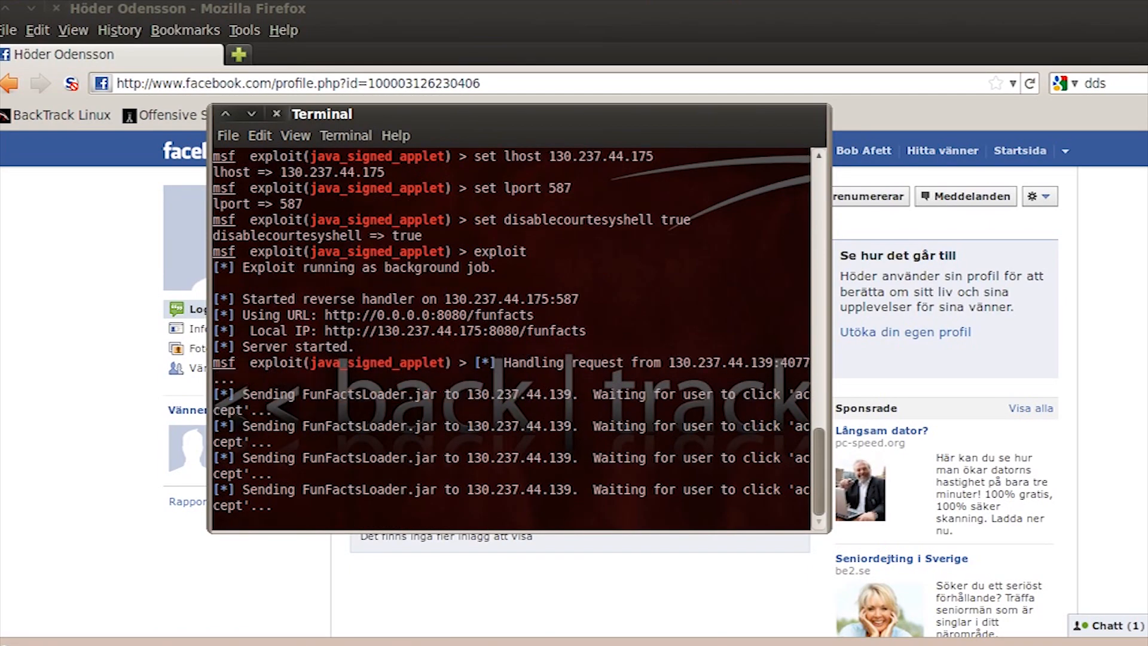